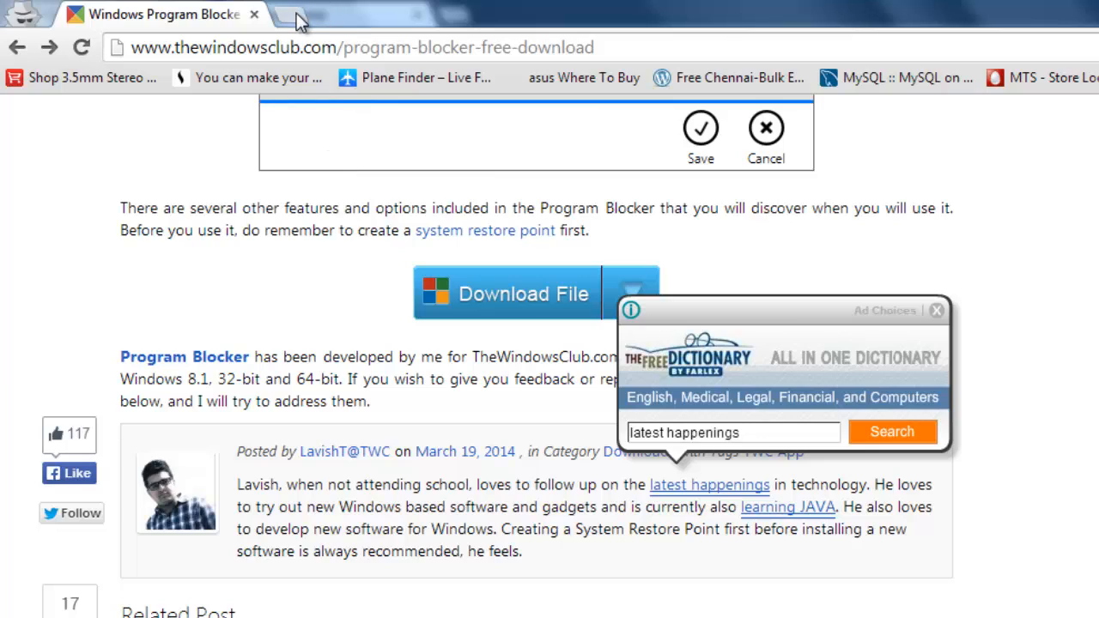
- Dismiss the dictionary pop-up and start the Program Blocker download from The Windows Club page
{"action": "left_click", "coordinate": [936, 311]}
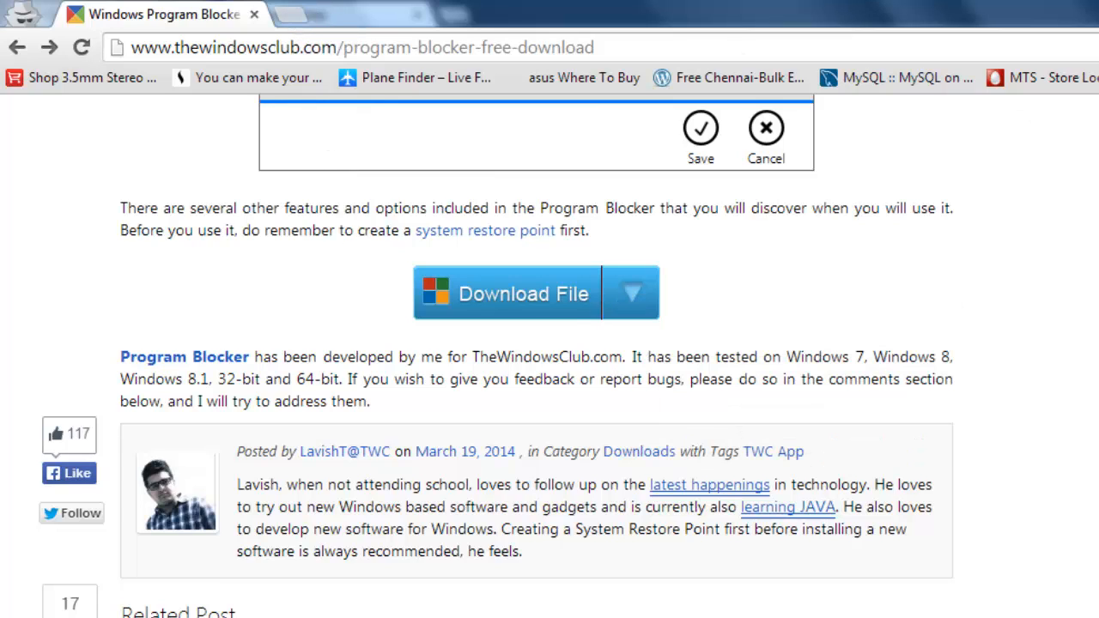
{"action": "mouse_move", "coordinate": [701, 305]}
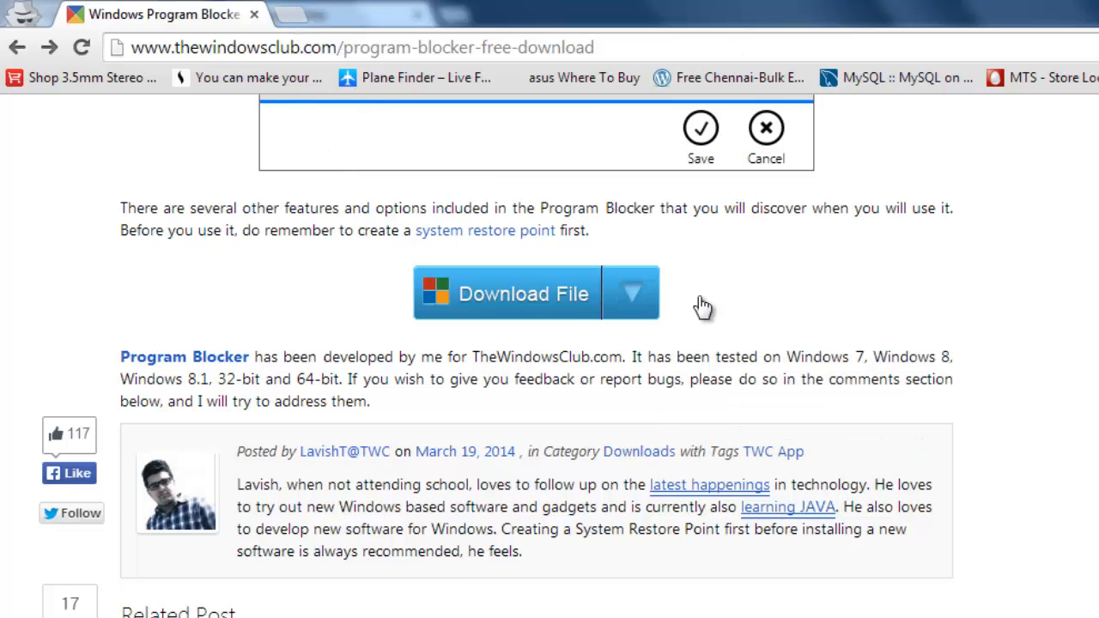
{"action": "mouse_move", "coordinate": [592, 273]}
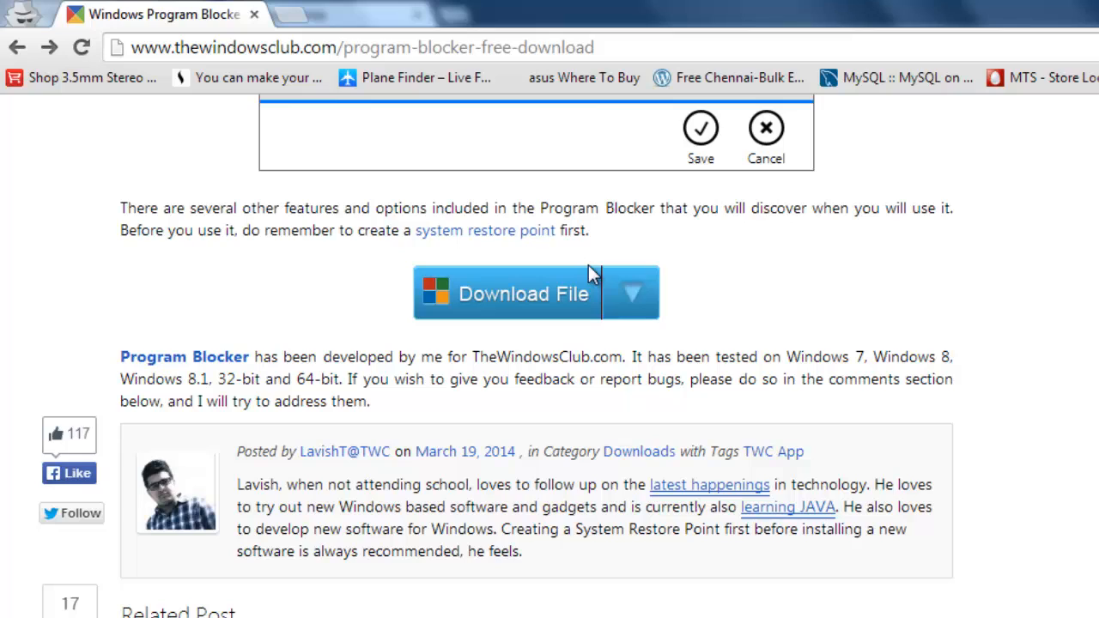
{"action": "mouse_move", "coordinate": [615, 277]}
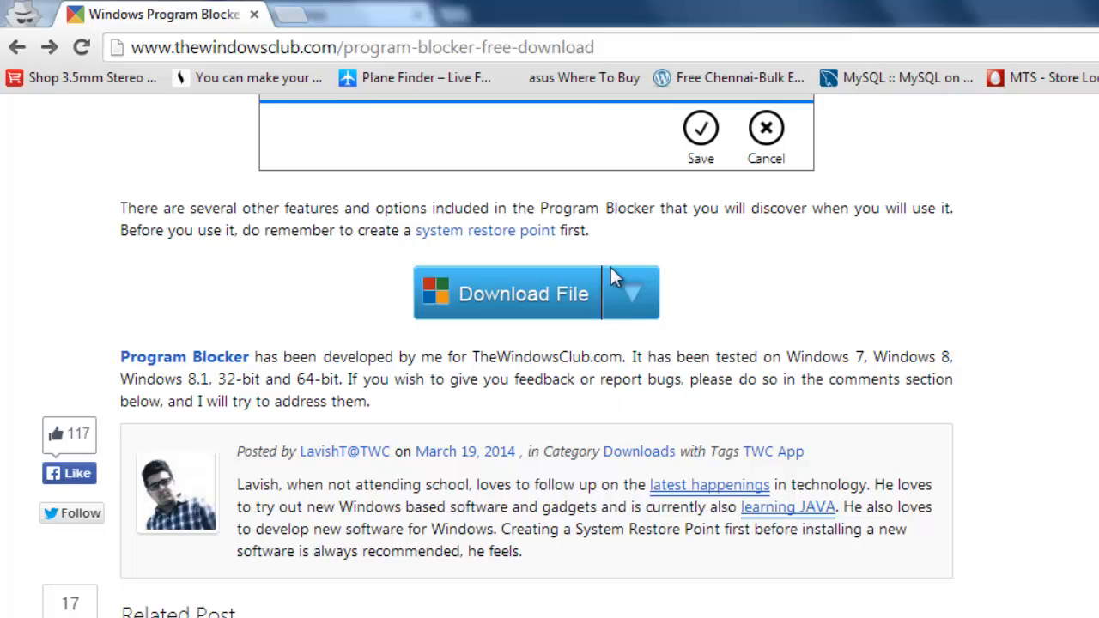
{"action": "mouse_move", "coordinate": [862, 261]}
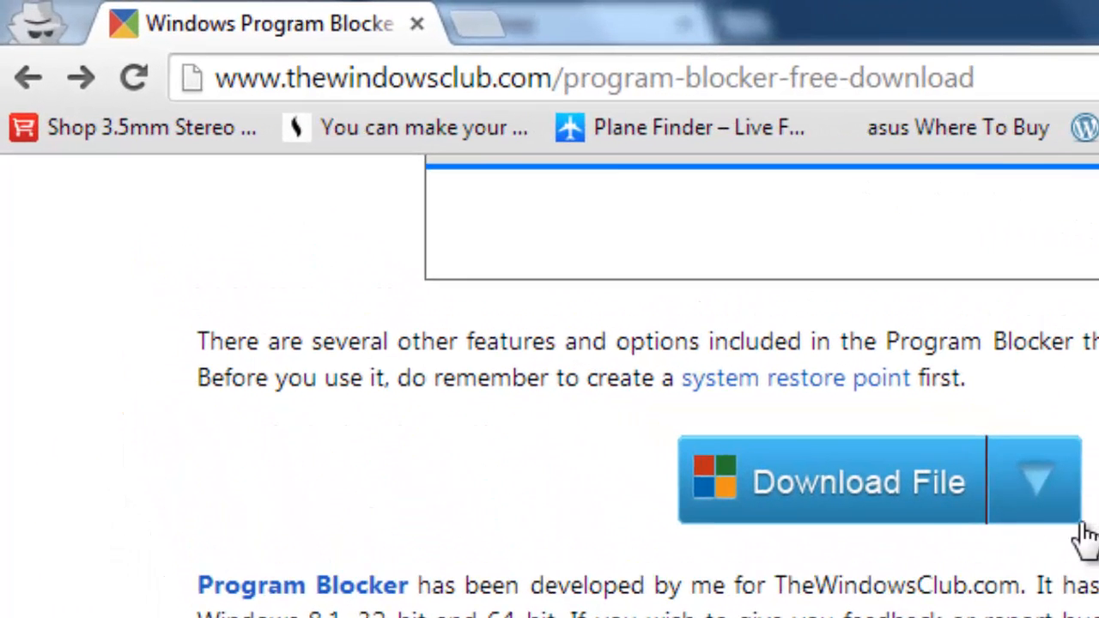
{"action": "left_click", "coordinate": [859, 481]}
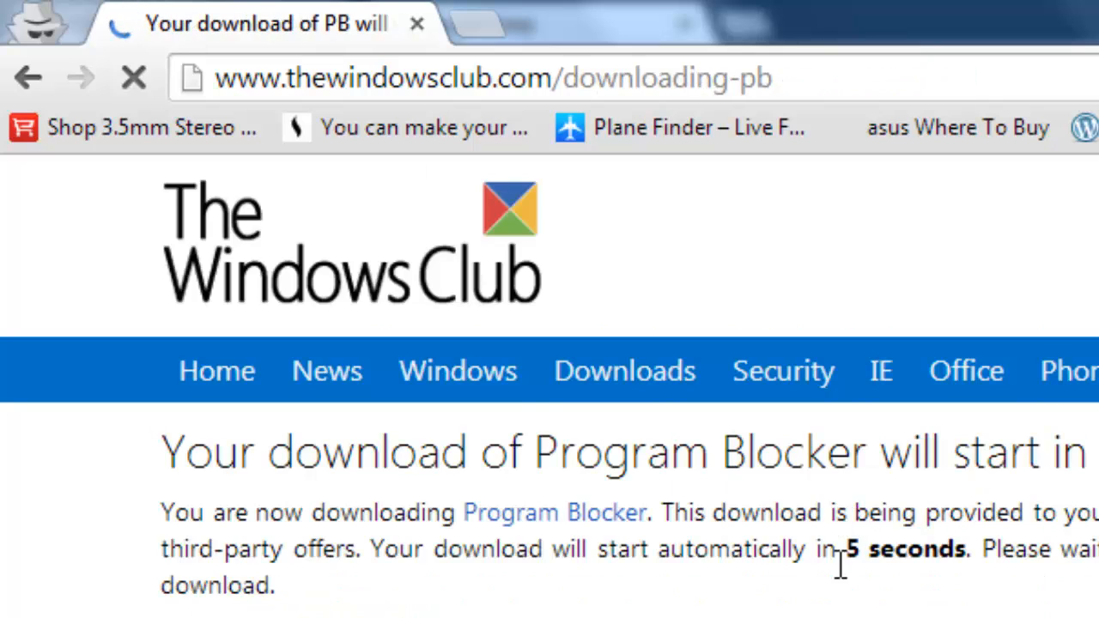
{"action": "scroll", "scroll_direction": "down", "scroll_amount": 3}
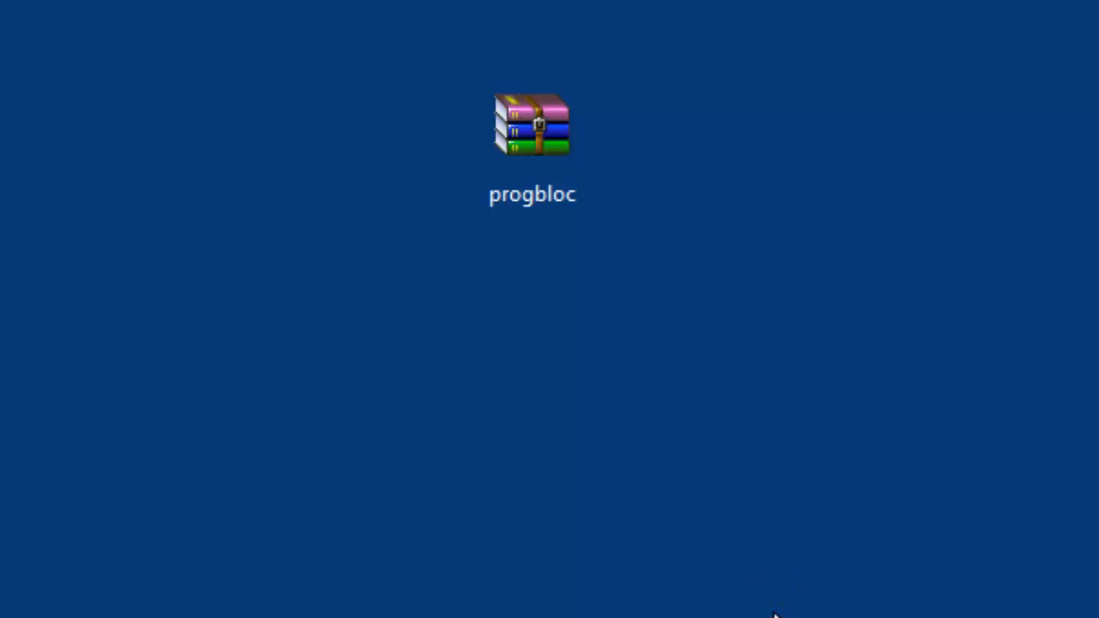
{"action": "mouse_move", "coordinate": [783, 426]}
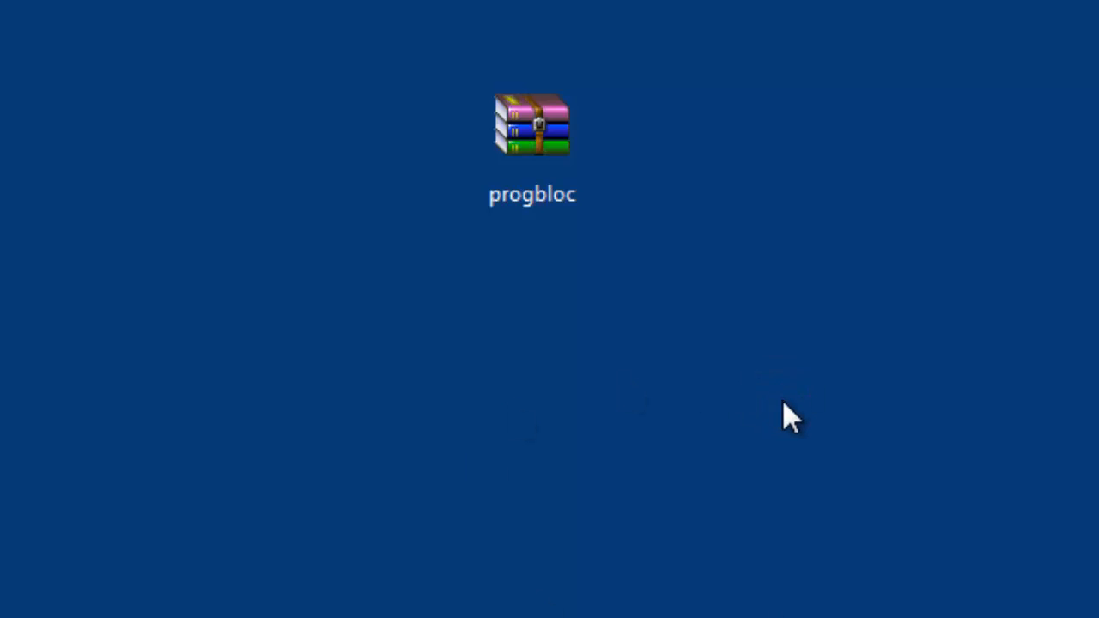
{"action": "mouse_move", "coordinate": [595, 385]}
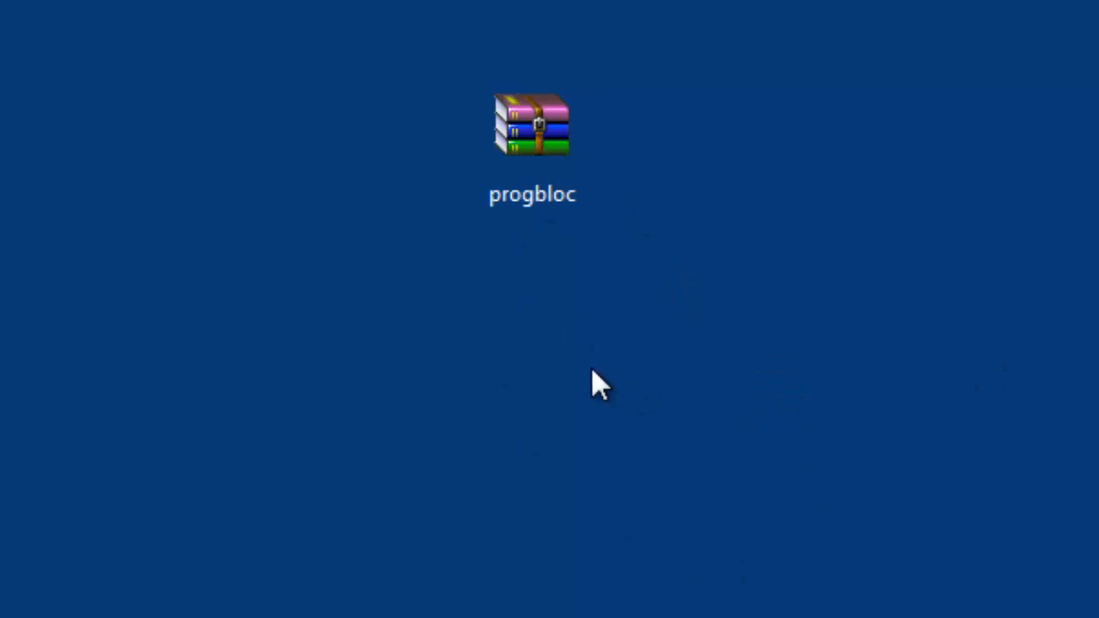
{"action": "mouse_move", "coordinate": [536, 181]}
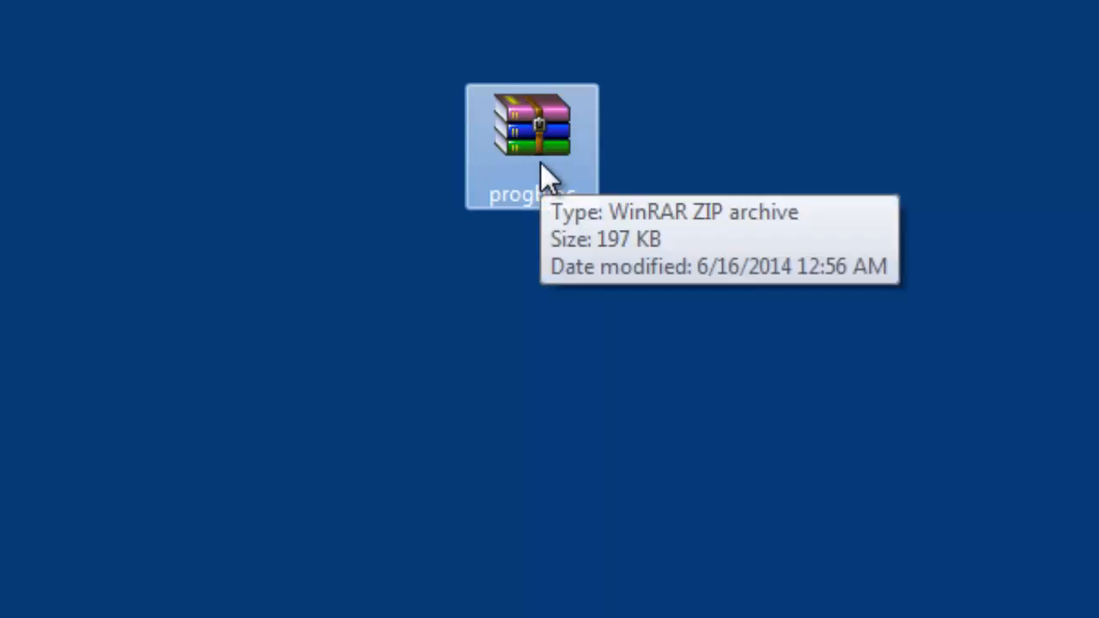
- Extract the progbloc archive on the desktop into a progbloc folder
{"action": "right_click", "coordinate": [540, 129]}
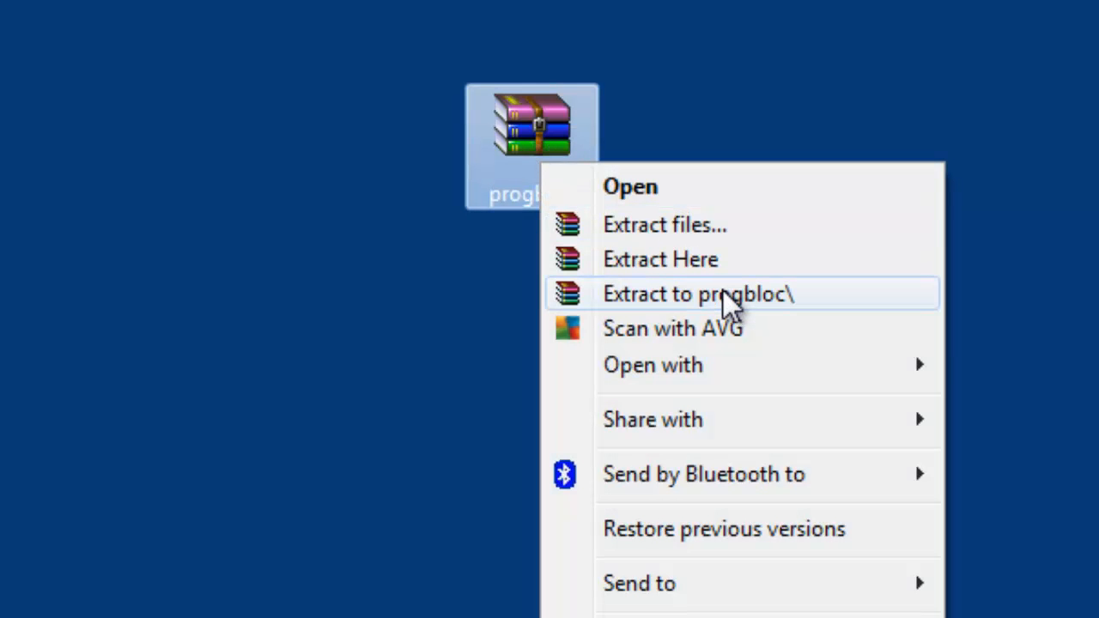
{"action": "left_click", "coordinate": [701, 293]}
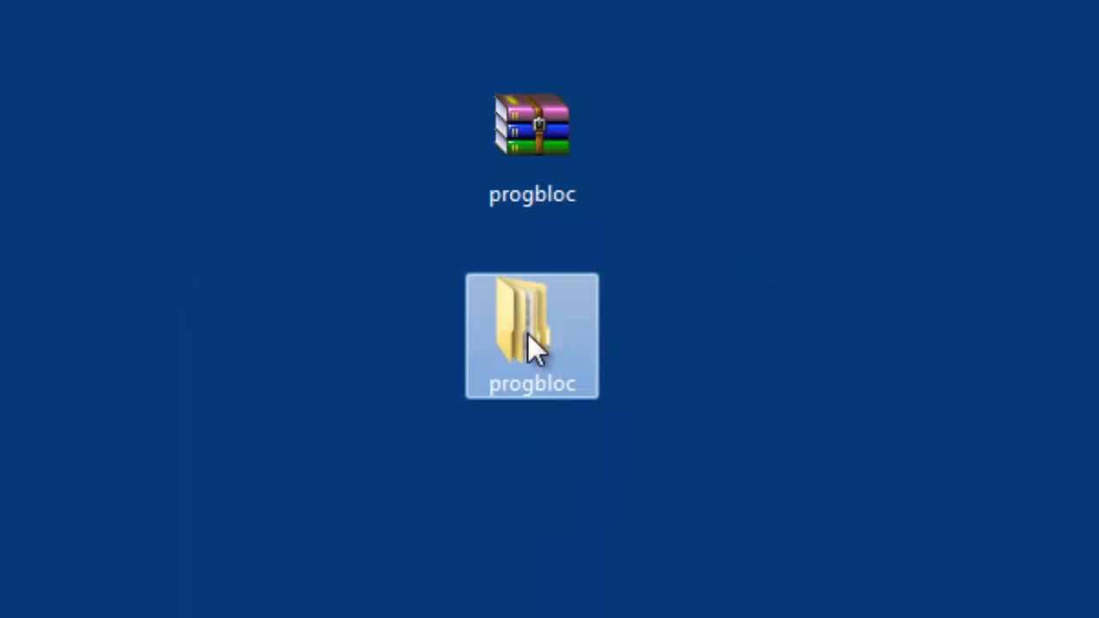
- Go into the progbloc folder and then the Program Blocker v1 folder
{"action": "double_click", "coordinate": [532, 330]}
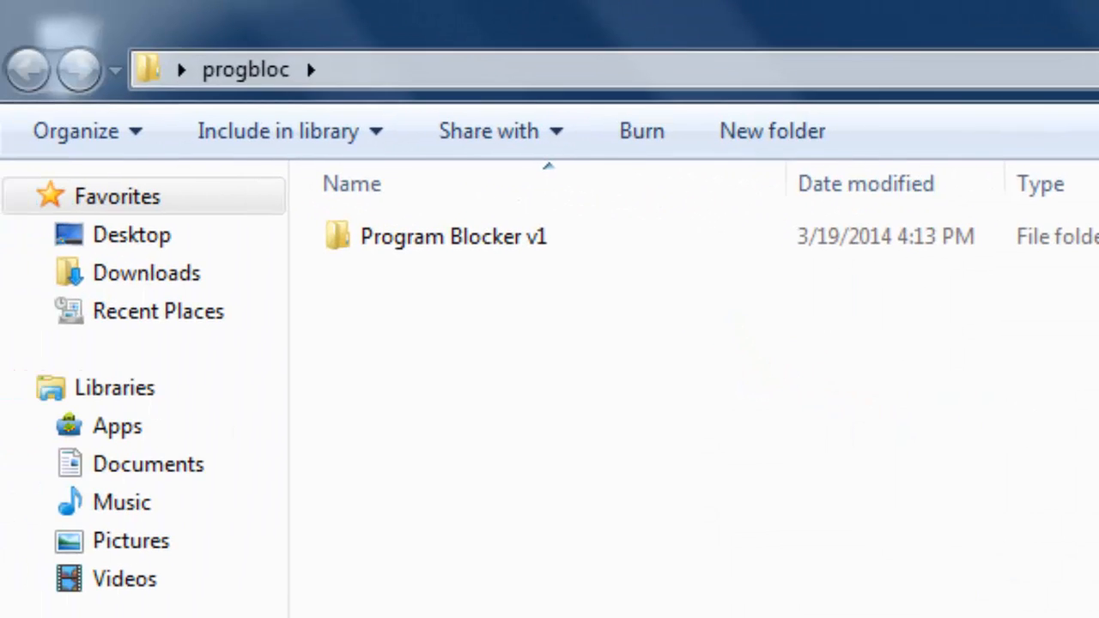
{"action": "double_click", "coordinate": [448, 237]}
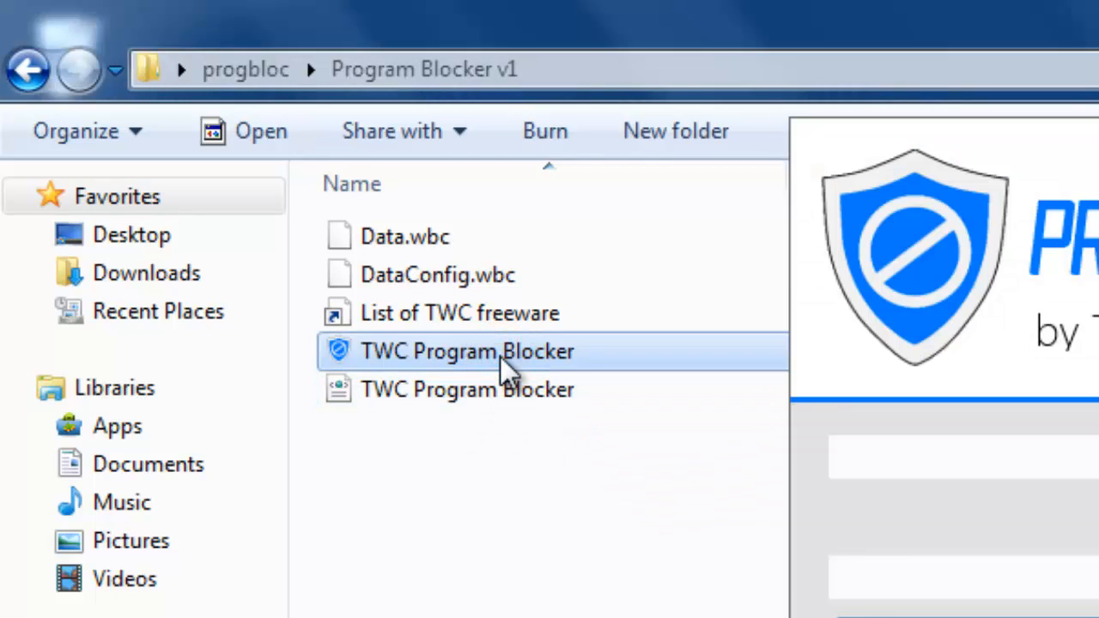
{"action": "double_click", "coordinate": [463, 351]}
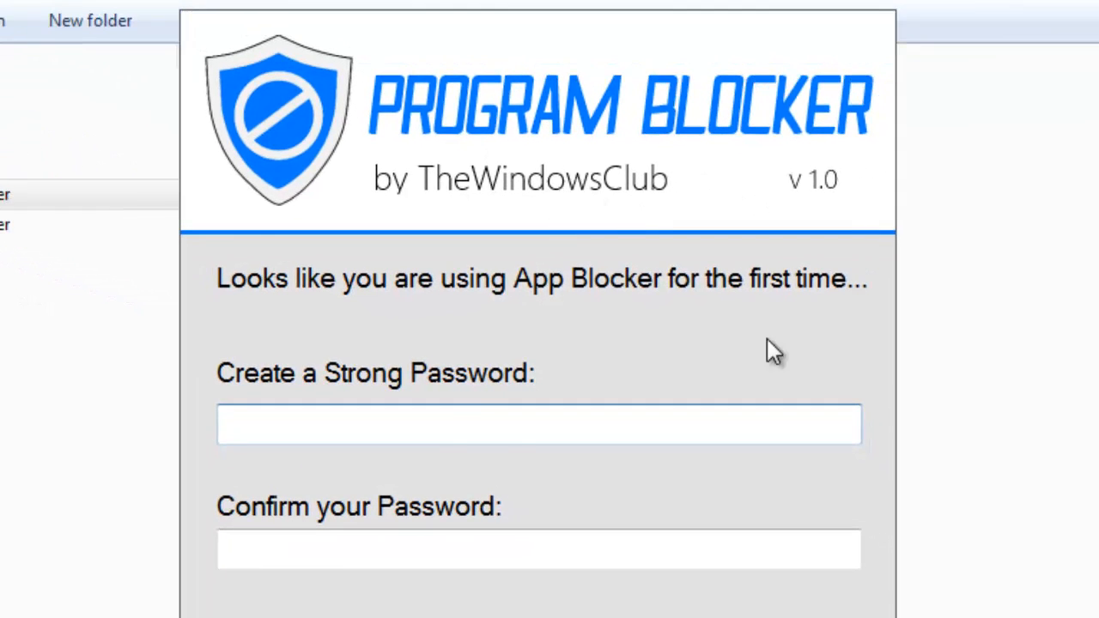
{"action": "left_click", "coordinate": [439, 438]}
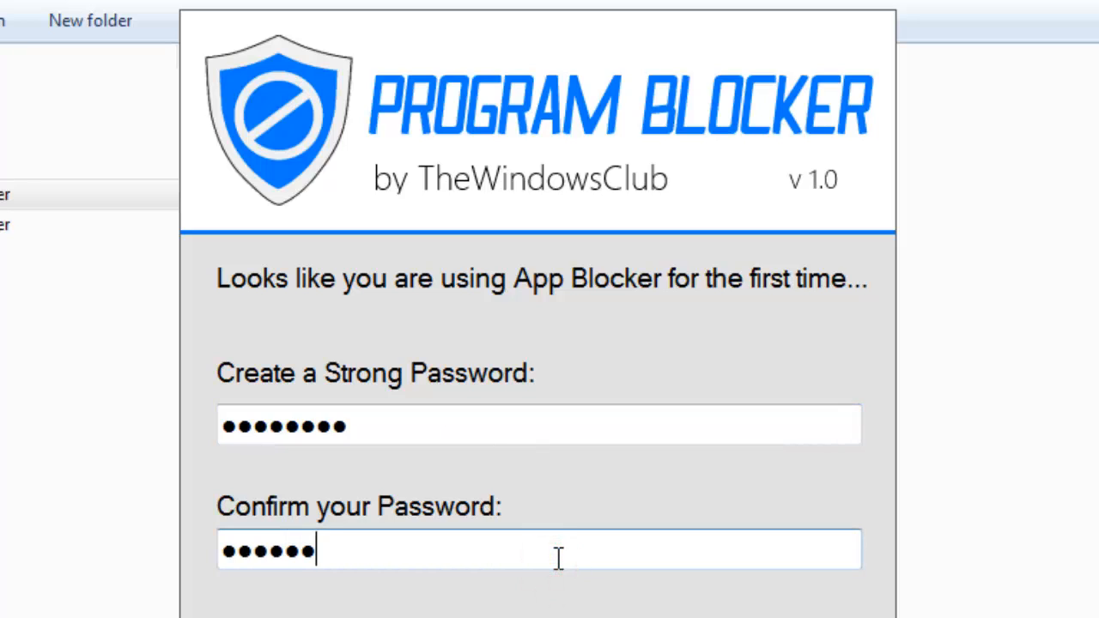
{"action": "type", "text": "••"}
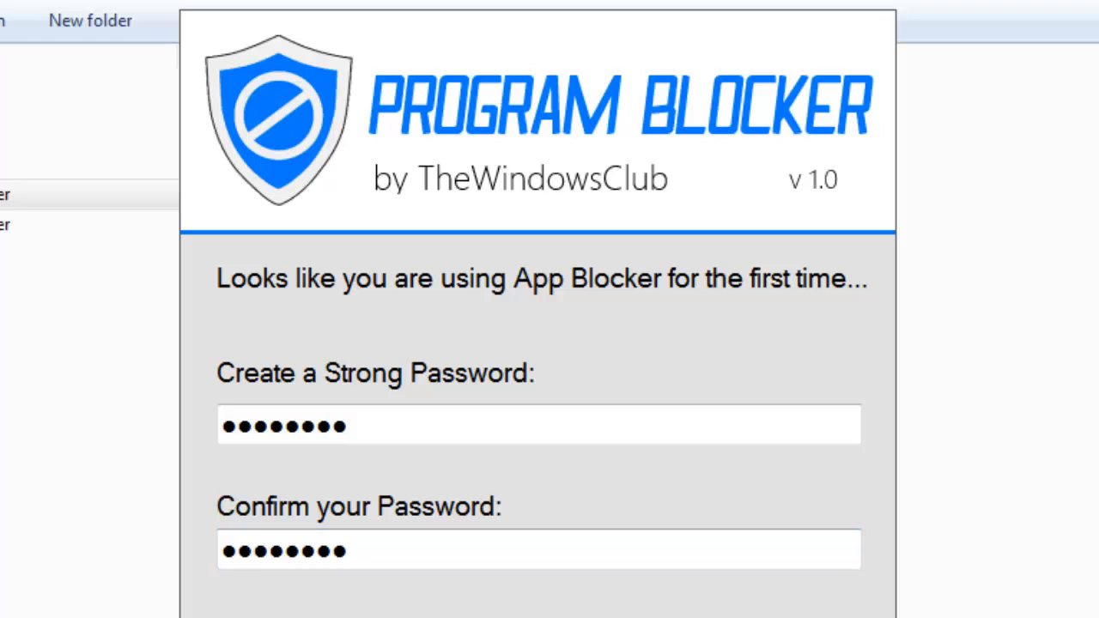
{"action": "scroll", "scroll_direction": "down", "scroll_amount": 3}
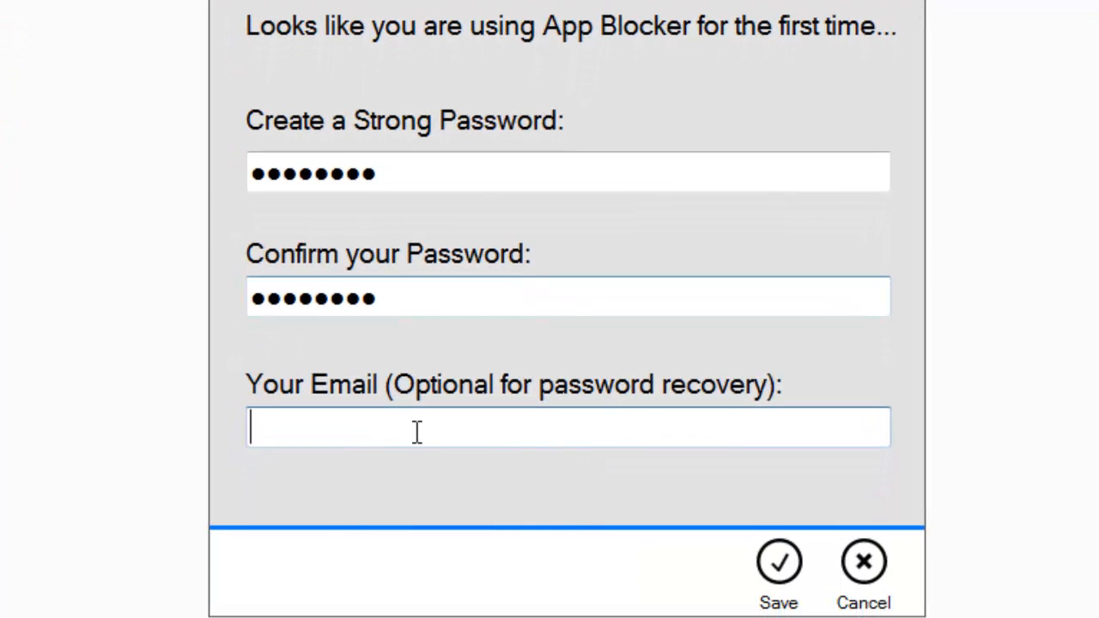
{"action": "mouse_move", "coordinate": [663, 417]}
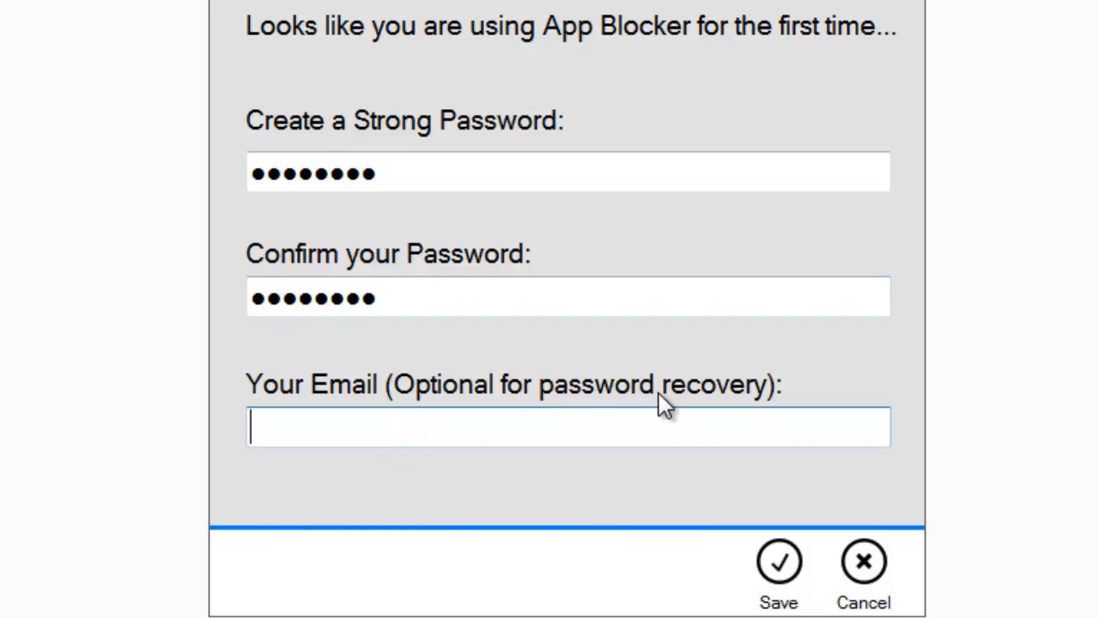
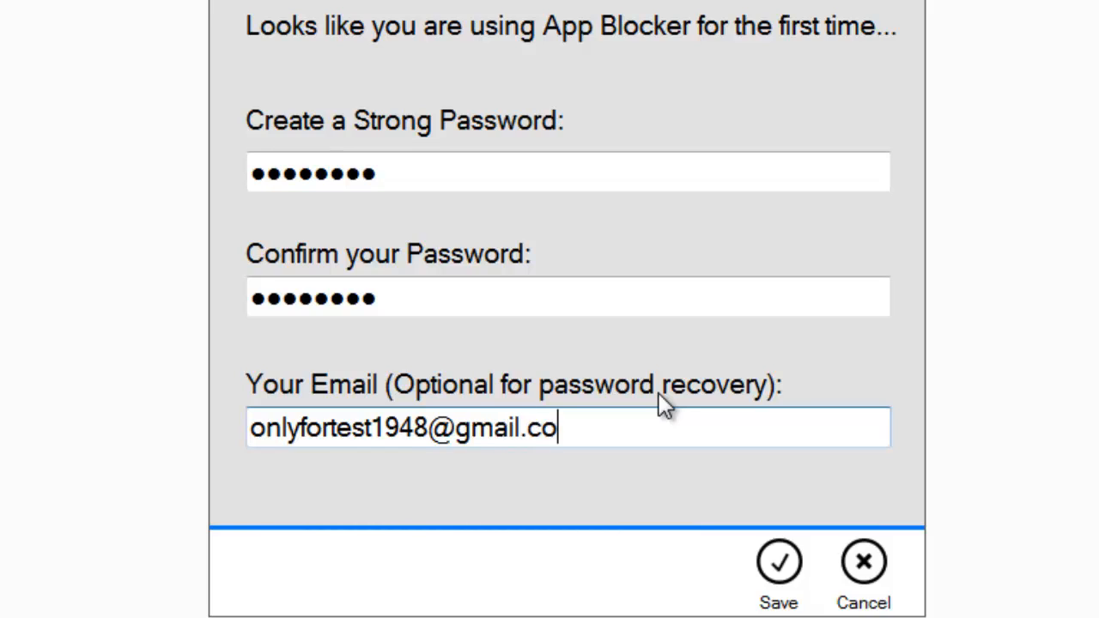
{"action": "left_click", "coordinate": [783, 563]}
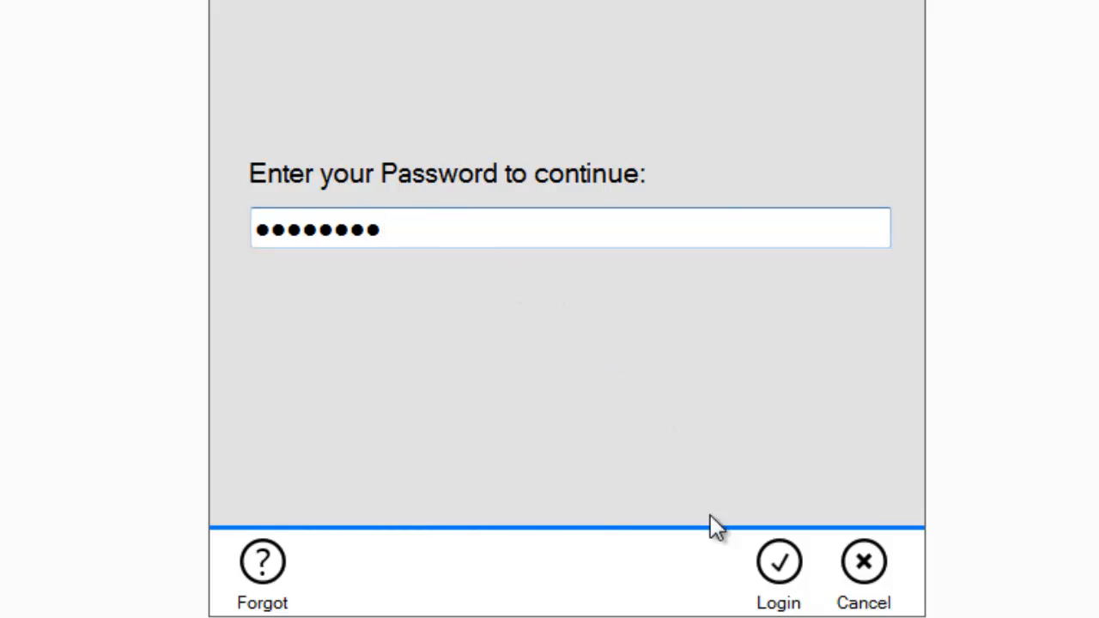
- Log in, acknowledge Authentication Successful, and bring up the Block Applications list
{"action": "left_click", "coordinate": [787, 563]}
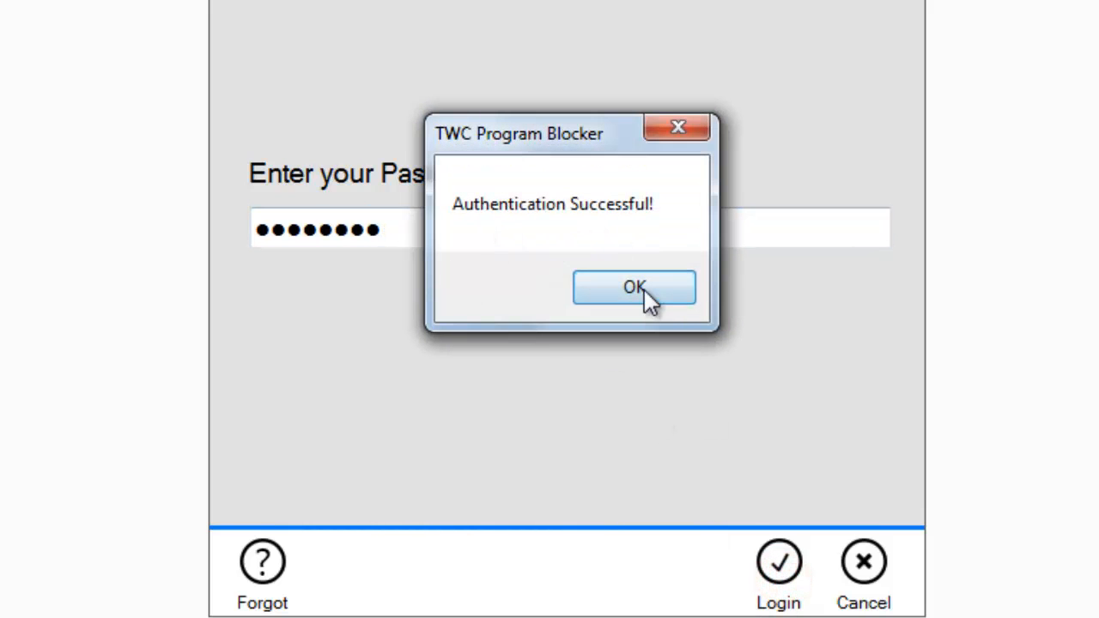
{"action": "left_click", "coordinate": [635, 288]}
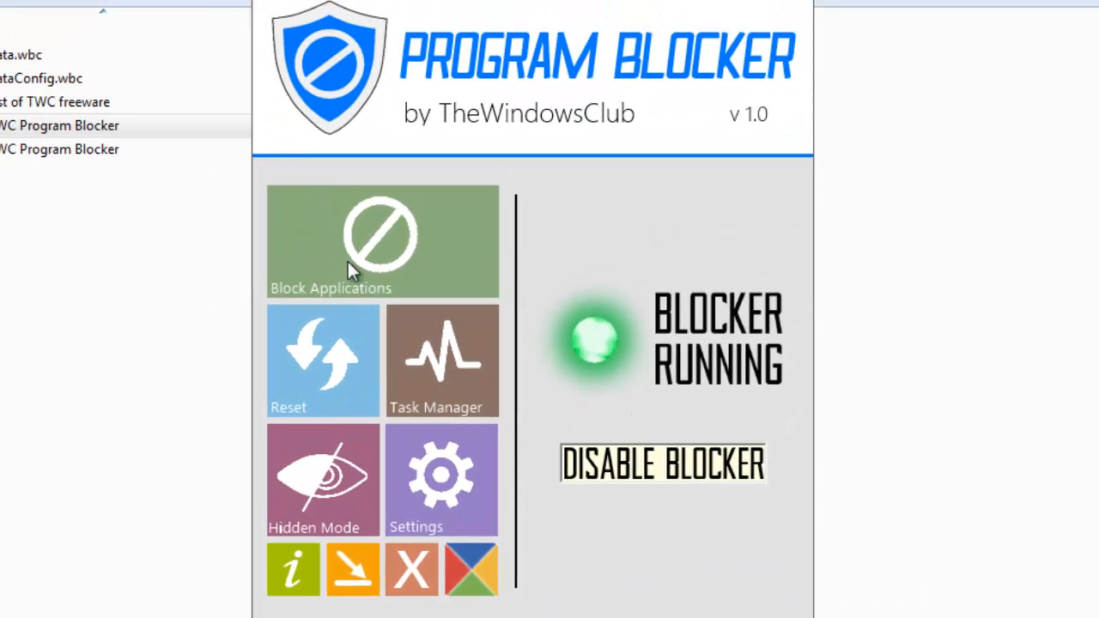
{"action": "left_click", "coordinate": [381, 241]}
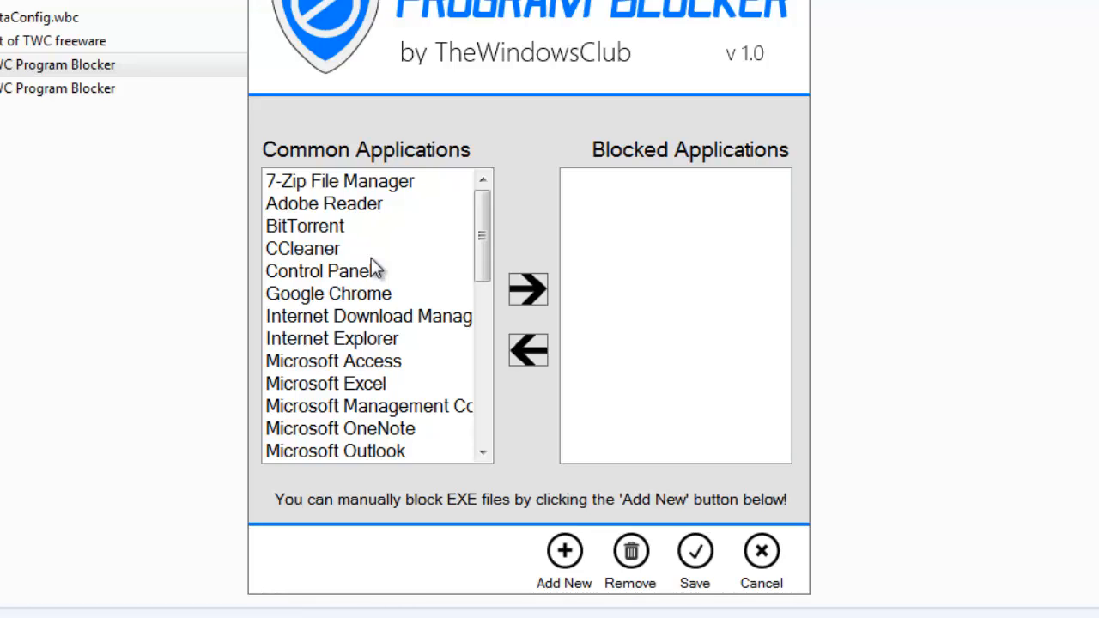
{"action": "mouse_move", "coordinate": [386, 345]}
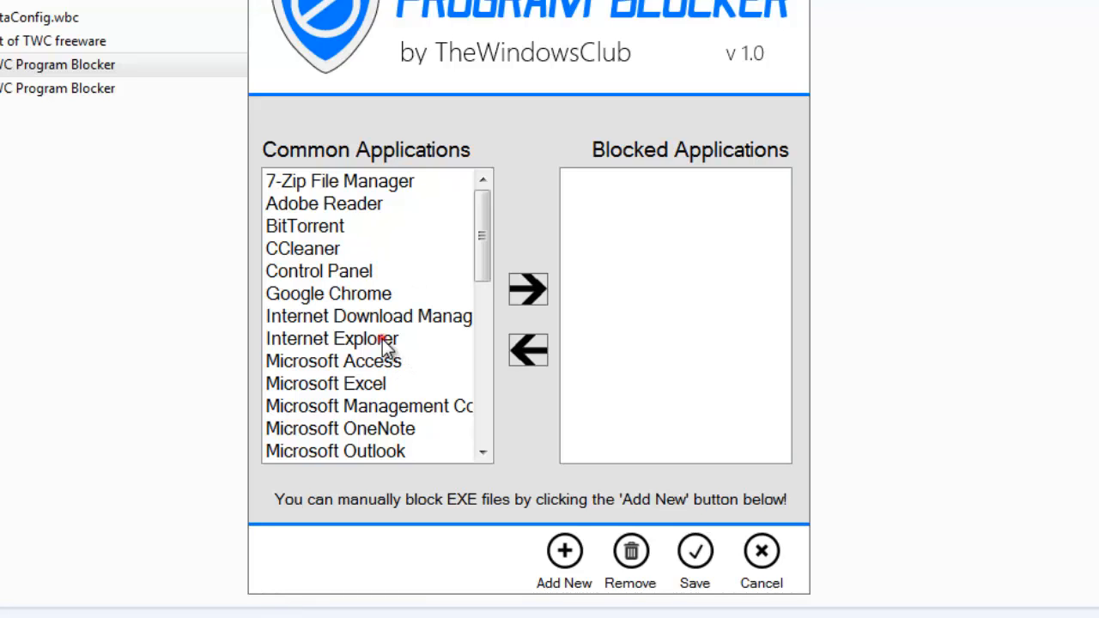
- Add Internet Explorer from Common Applications to the blocked list and choose Add New
{"action": "left_click", "coordinate": [333, 338]}
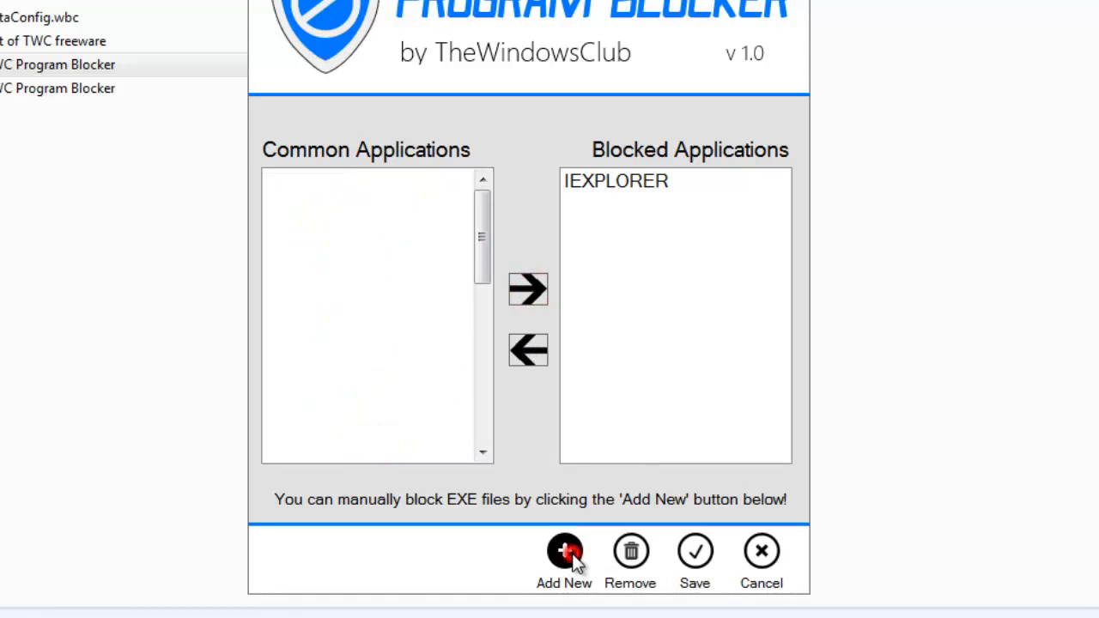
{"action": "left_click", "coordinate": [567, 549]}
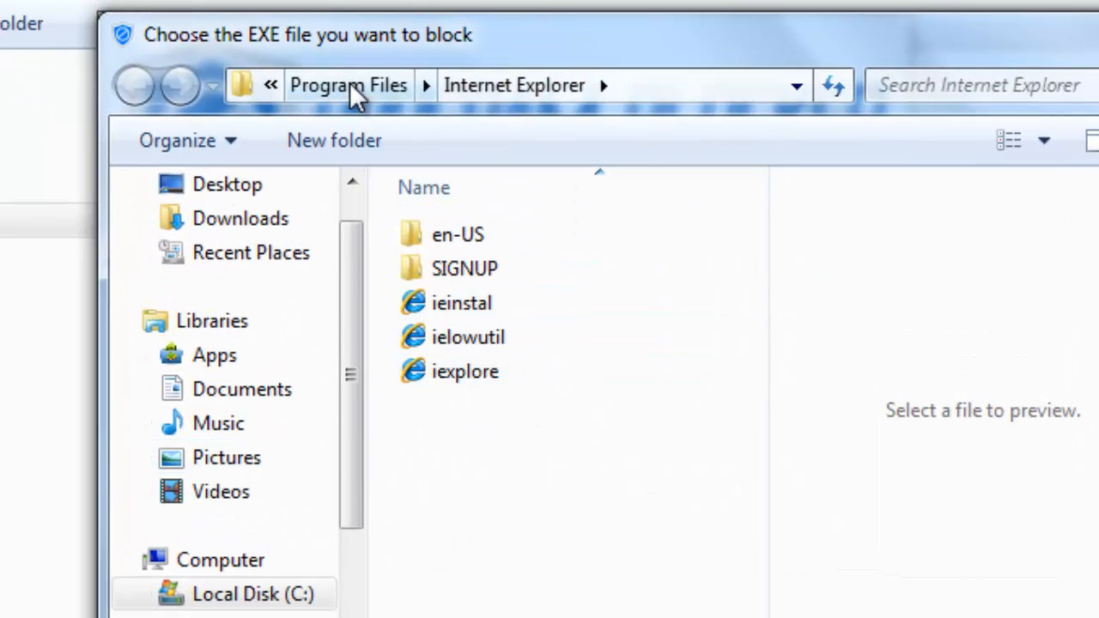
- Add the Chess EXE from Program Files > Microsoft Games to the blocked list and save it
{"action": "left_click", "coordinate": [346, 85]}
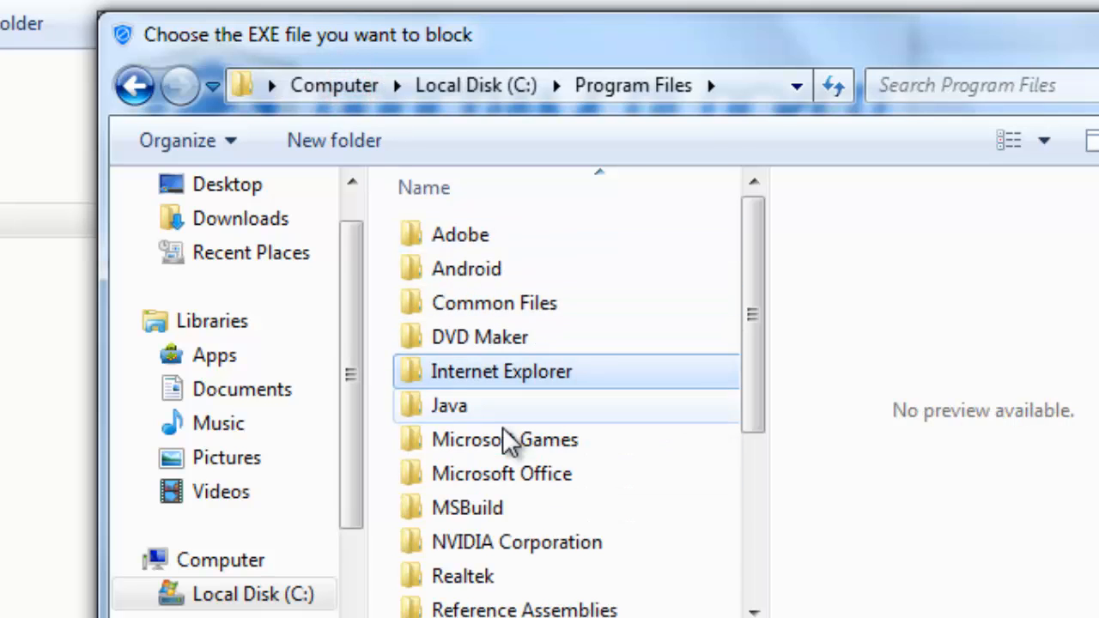
{"action": "double_click", "coordinate": [505, 439]}
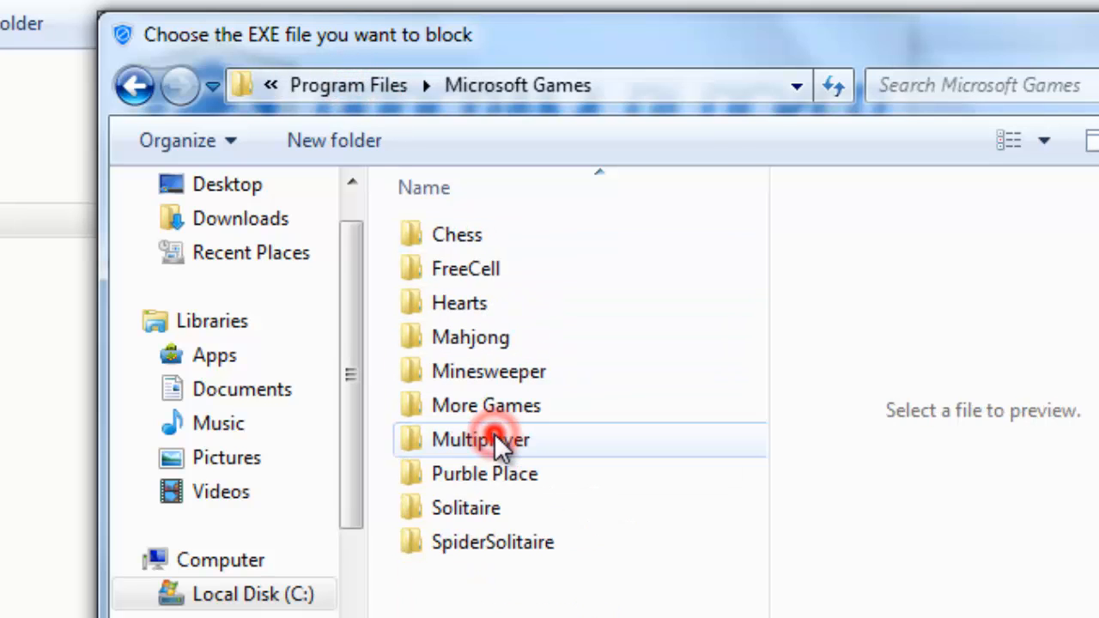
{"action": "double_click", "coordinate": [453, 233]}
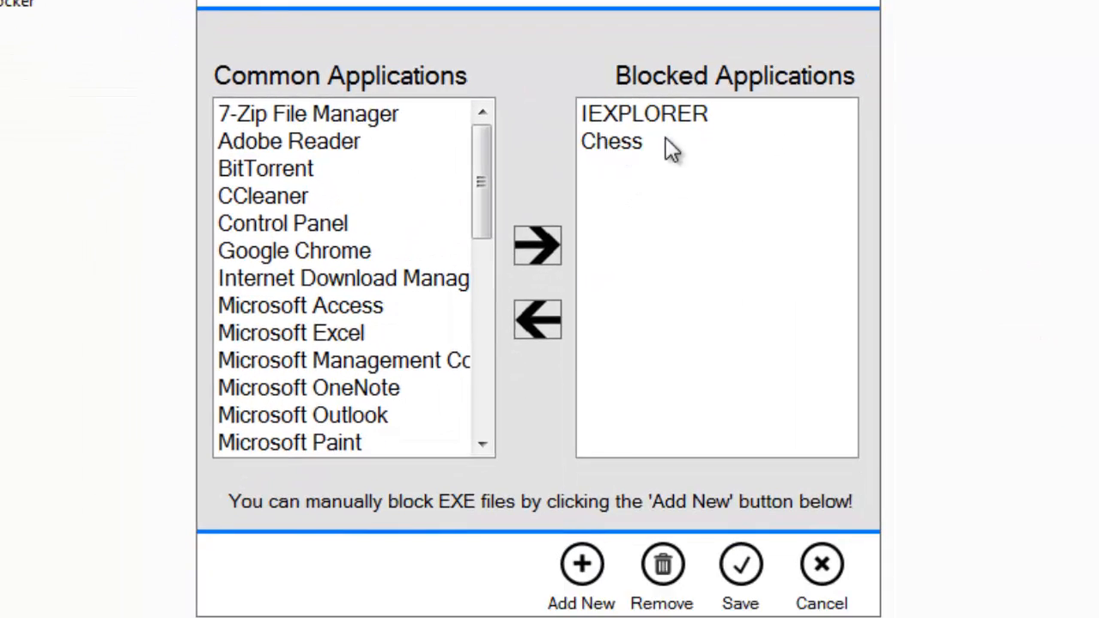
{"action": "left_click", "coordinate": [739, 565]}
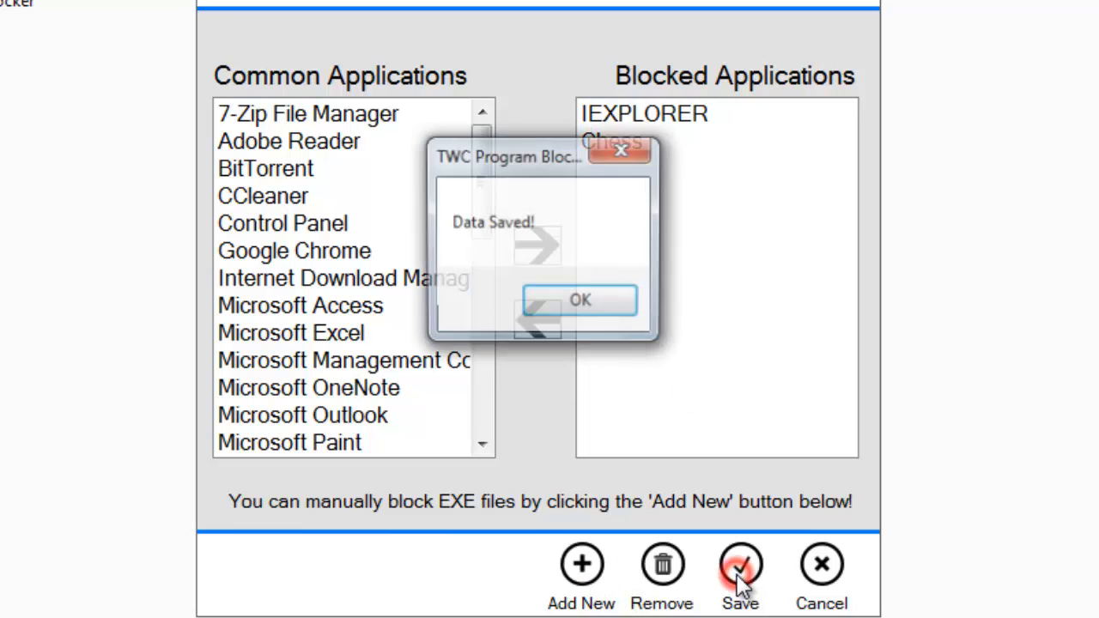
{"action": "left_click", "coordinate": [580, 299]}
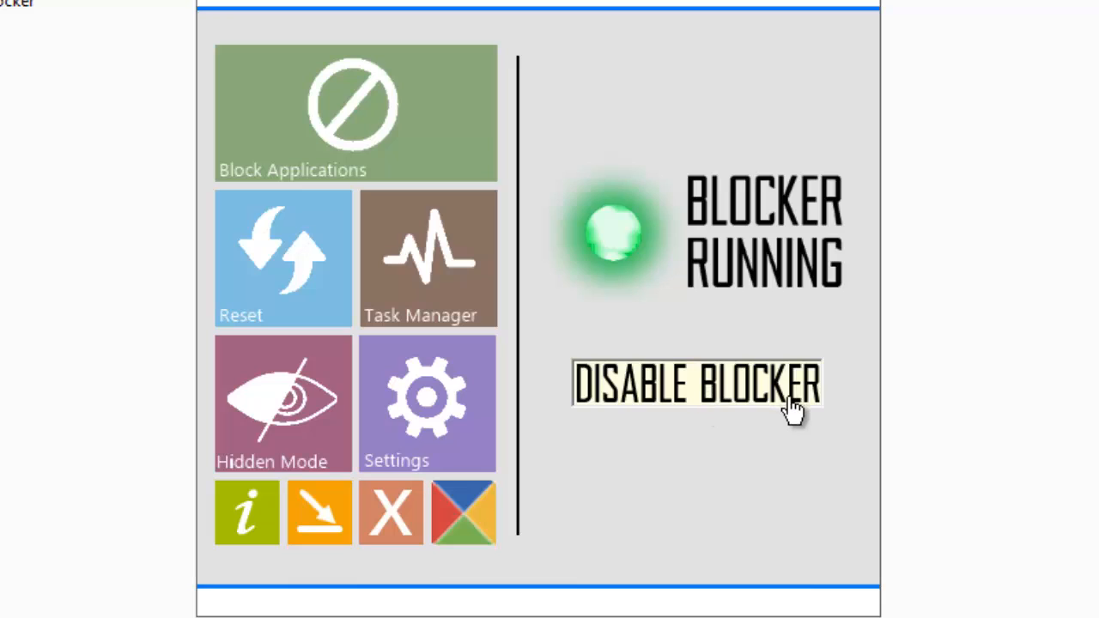
{"action": "mouse_move", "coordinate": [317, 316]}
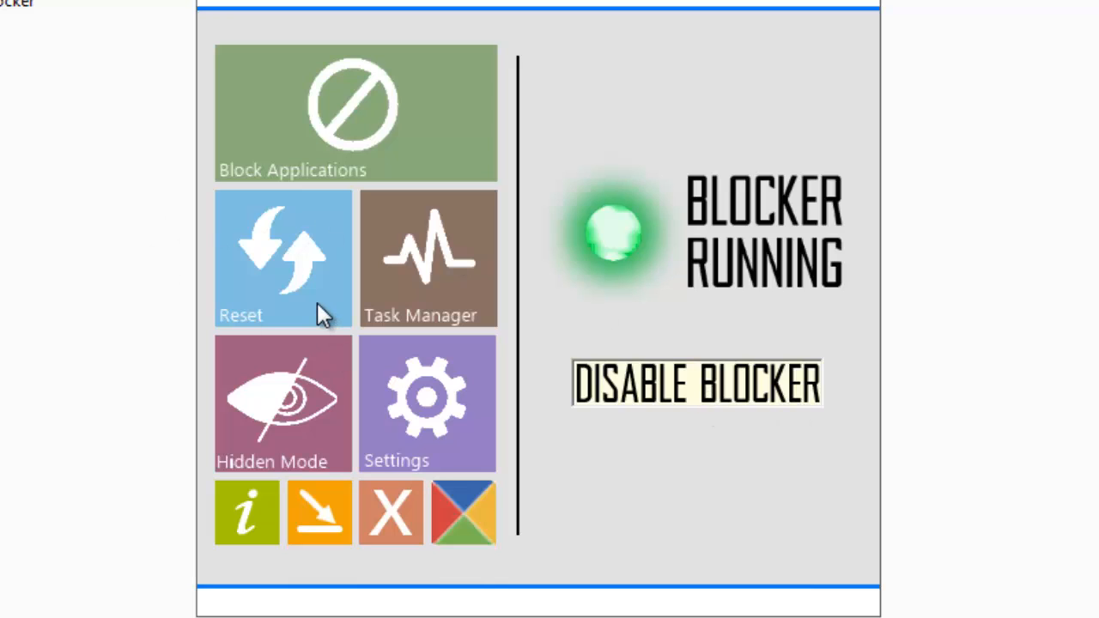
{"action": "mouse_move", "coordinate": [330, 440]}
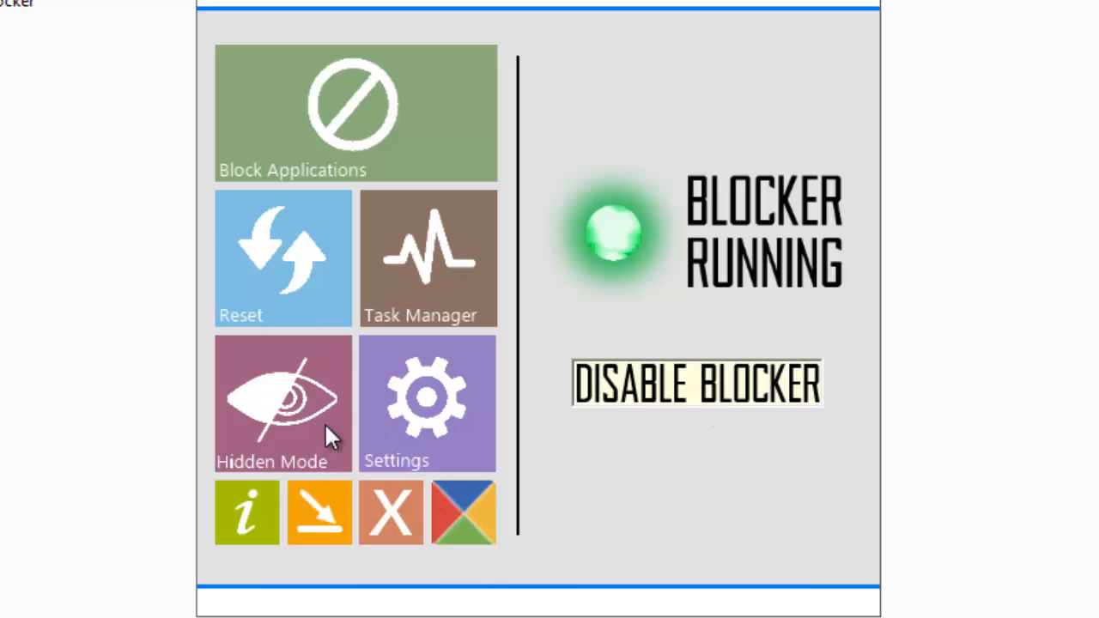
- Turn on Hidden Mode so the blocker keeps running out of sight
{"action": "left_click", "coordinate": [281, 404]}
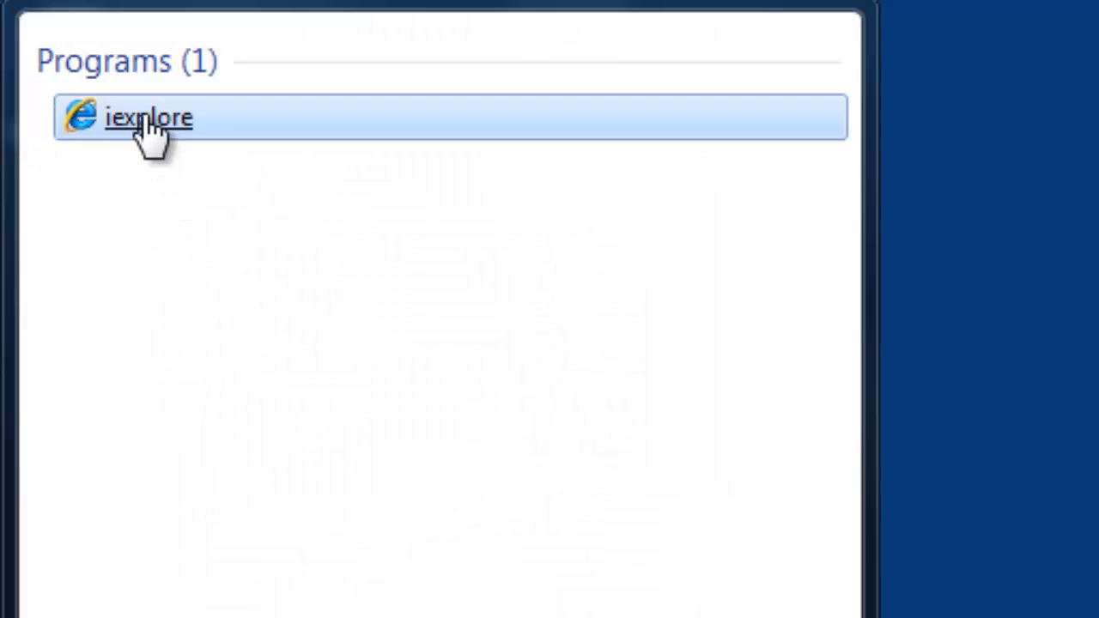
- Launch iexplore from the Start menu search results
{"action": "left_click", "coordinate": [144, 118]}
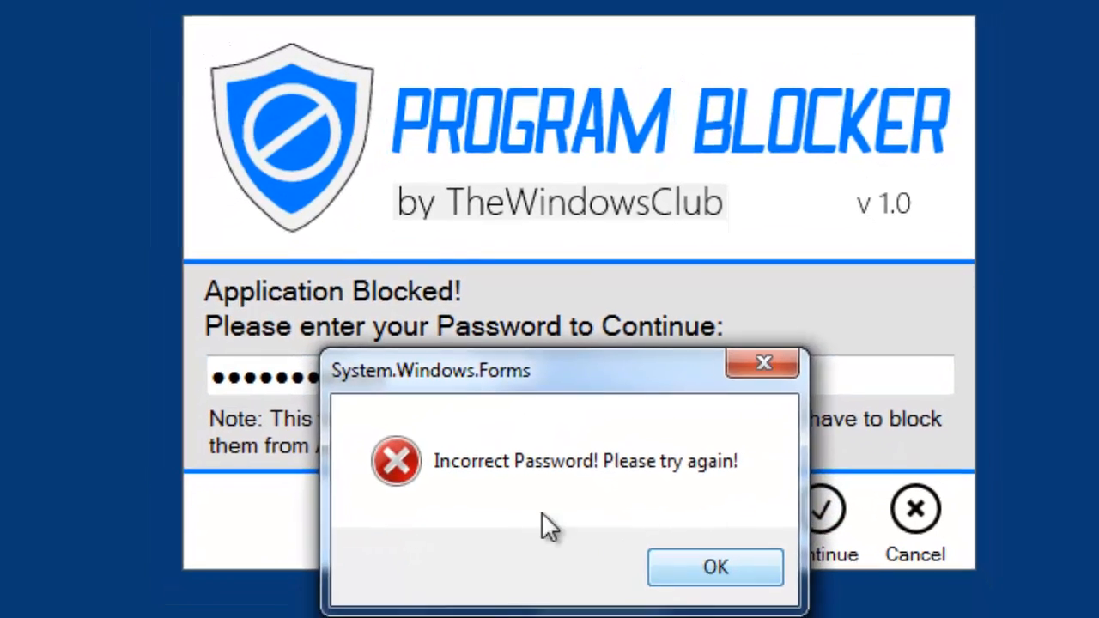
- Dismiss the Incorrect Password error, then acknowledge successful authentication with the correct password
{"action": "left_click", "coordinate": [714, 567]}
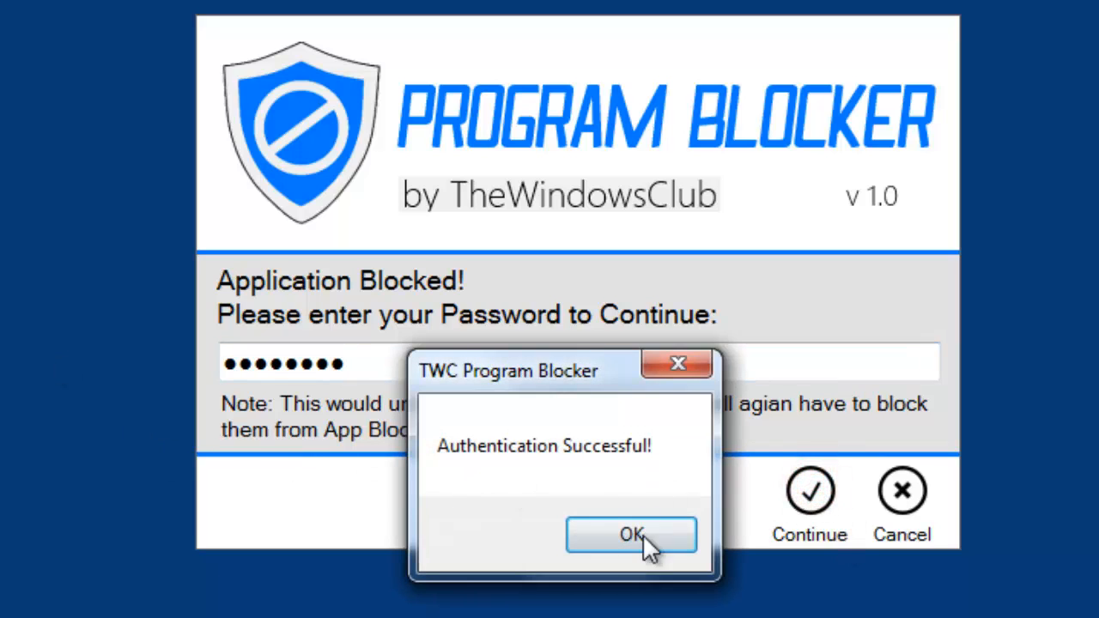
{"action": "left_click", "coordinate": [632, 536]}
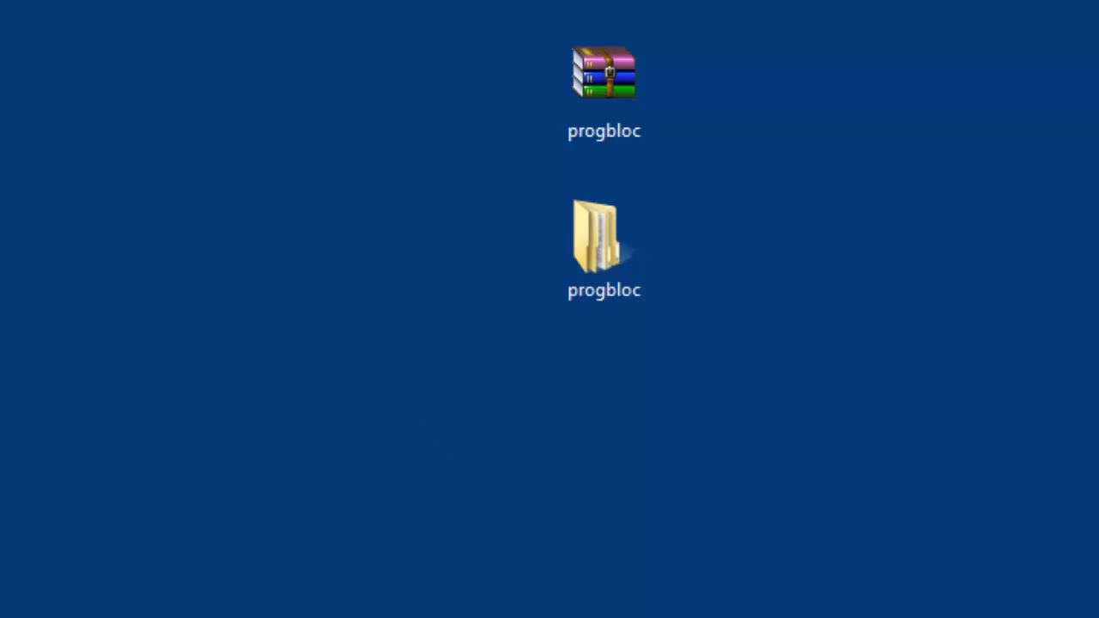
{"action": "mouse_move", "coordinate": [535, 598]}
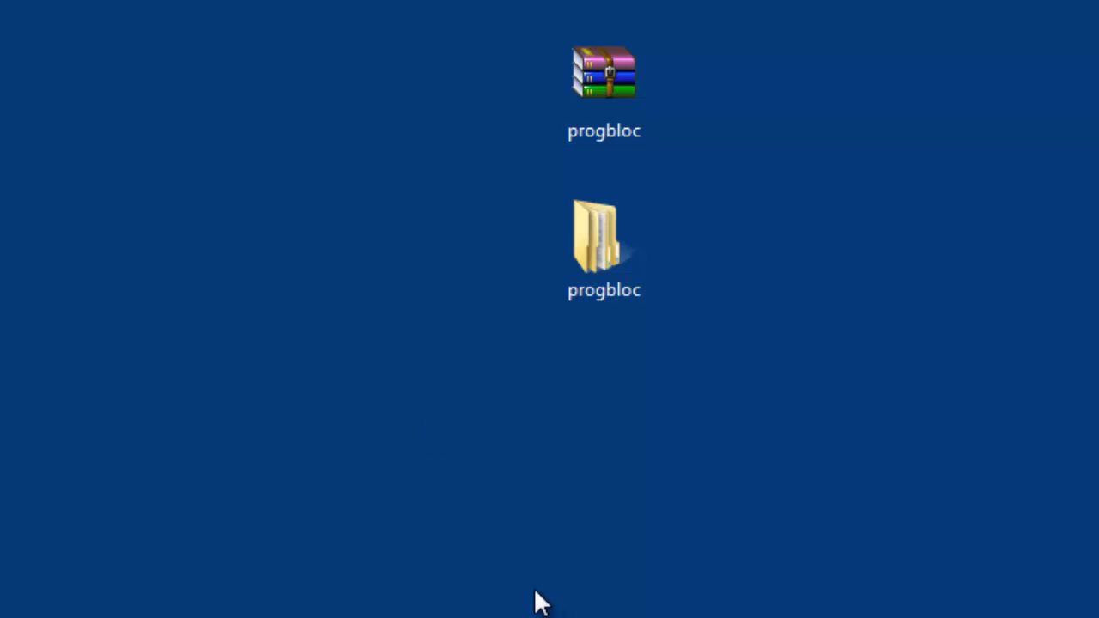